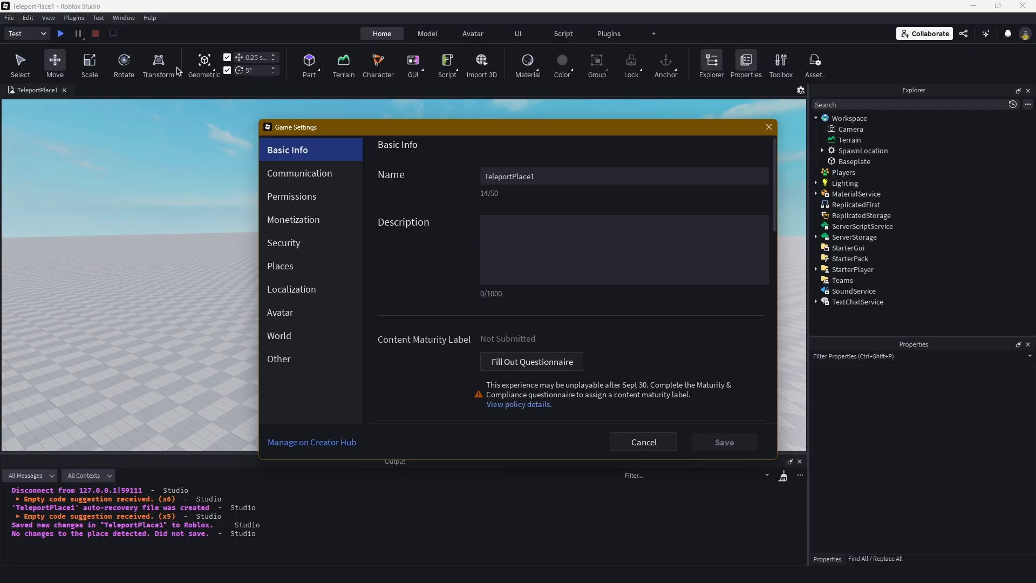
mouse_move(316, 152)
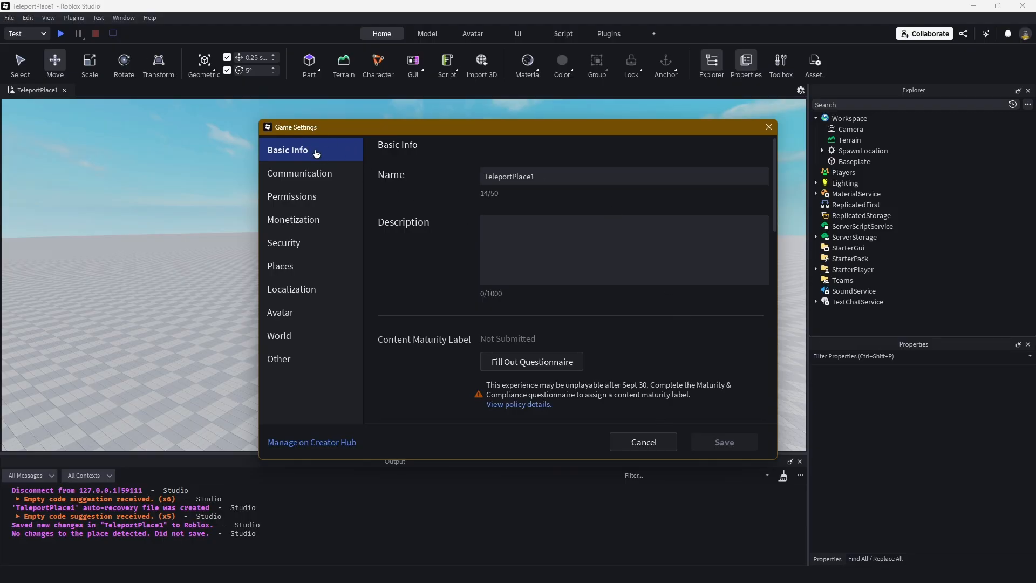
Step: Show the experience's places list with TeleportPlace1 and TeleportPlace2 in Game Settings
left_click(281, 266)
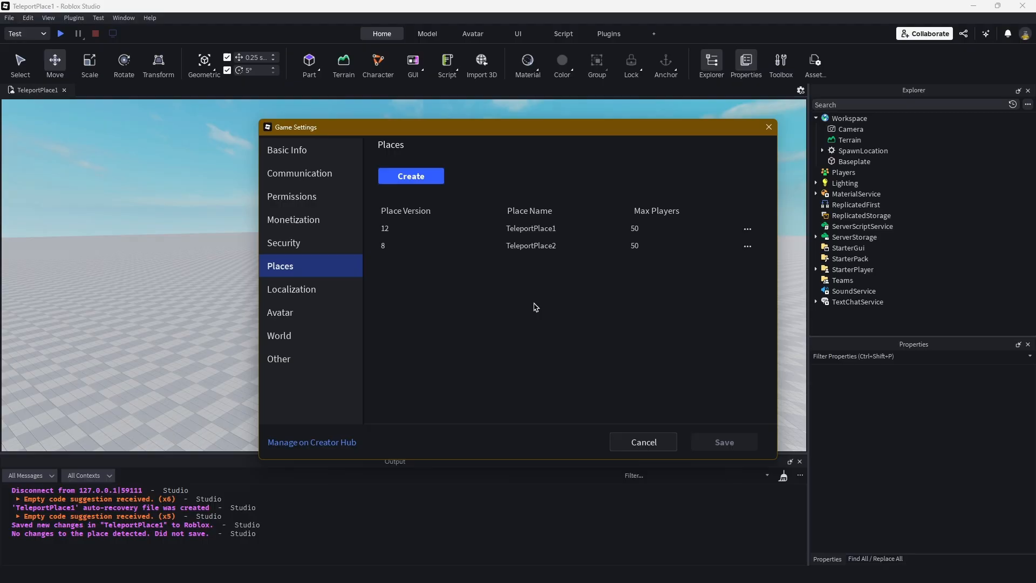
mouse_move(557, 253)
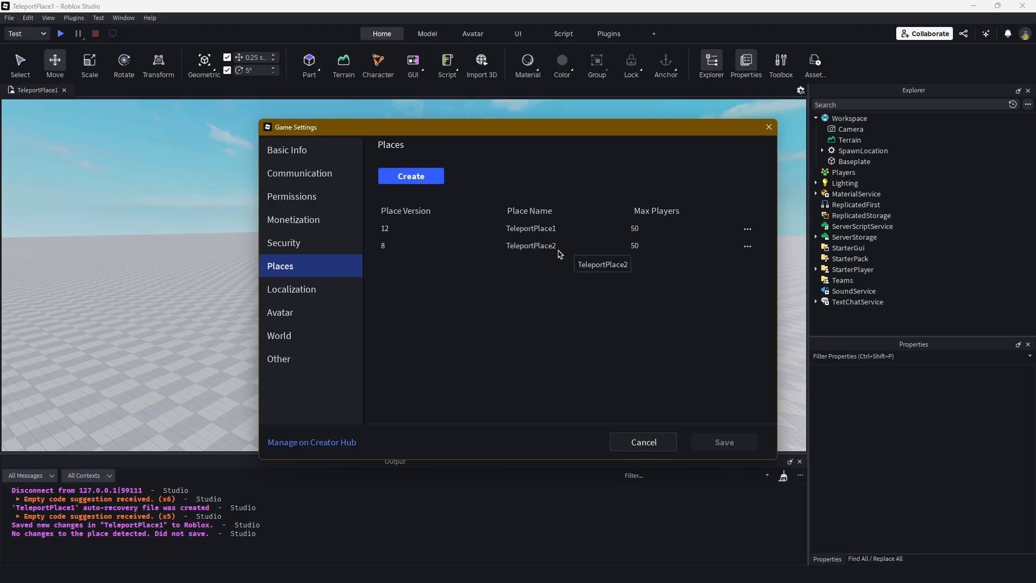
mouse_move(338, 446)
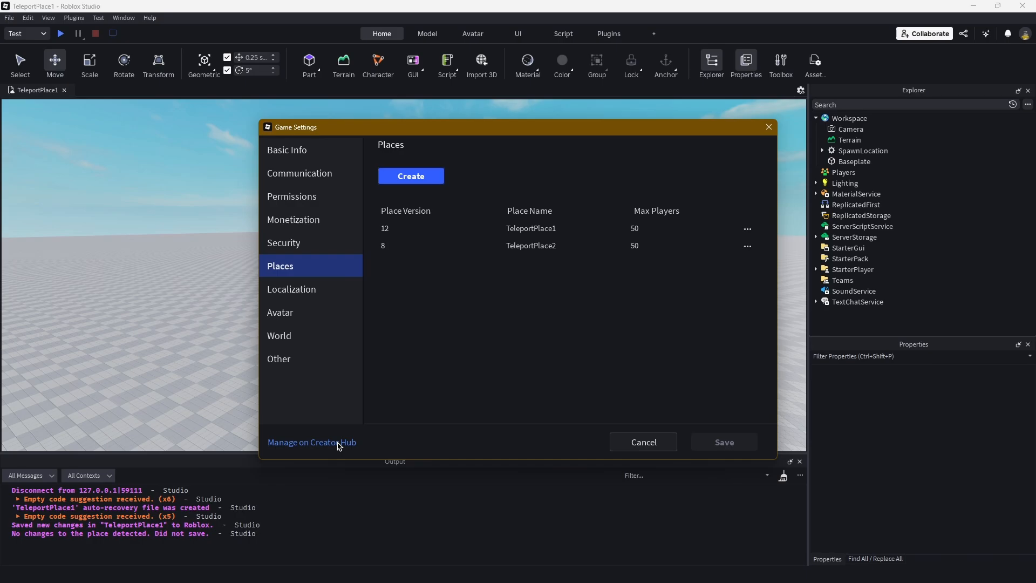
mouse_move(393, 396)
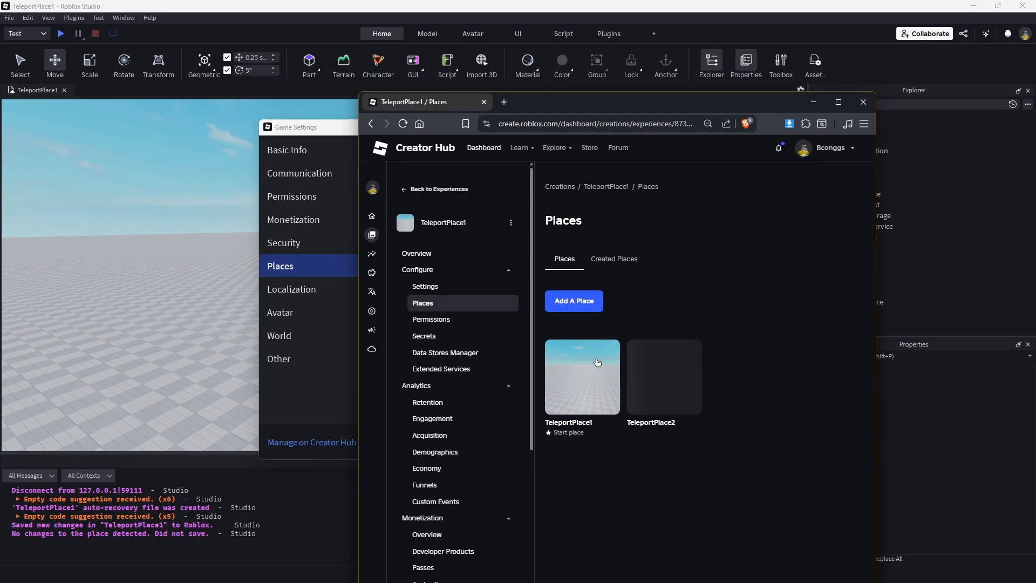
Step: Return from the Creator Hub places page to the TeleportPlace1 baseplate in Studio
left_click(581, 377)
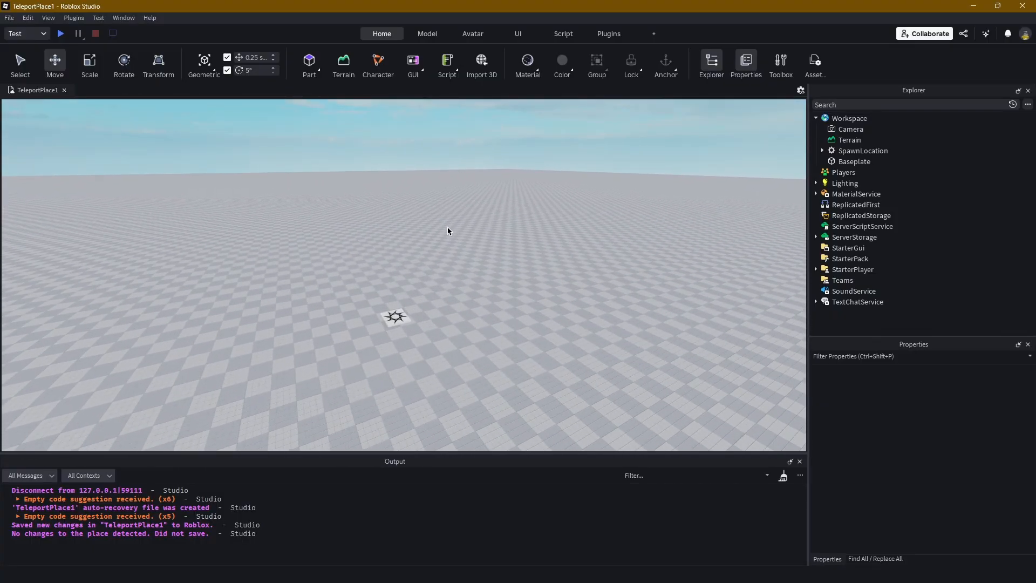
mouse_move(488, 248)
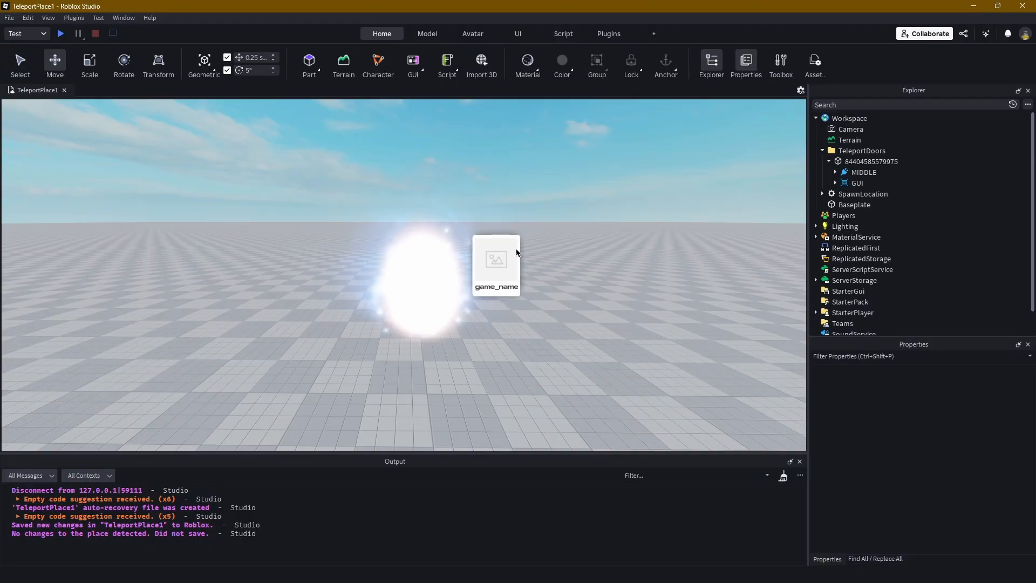
Step: Expand the portal's GUI and its card Frame to reveal the image and game_name label
left_click(857, 183)
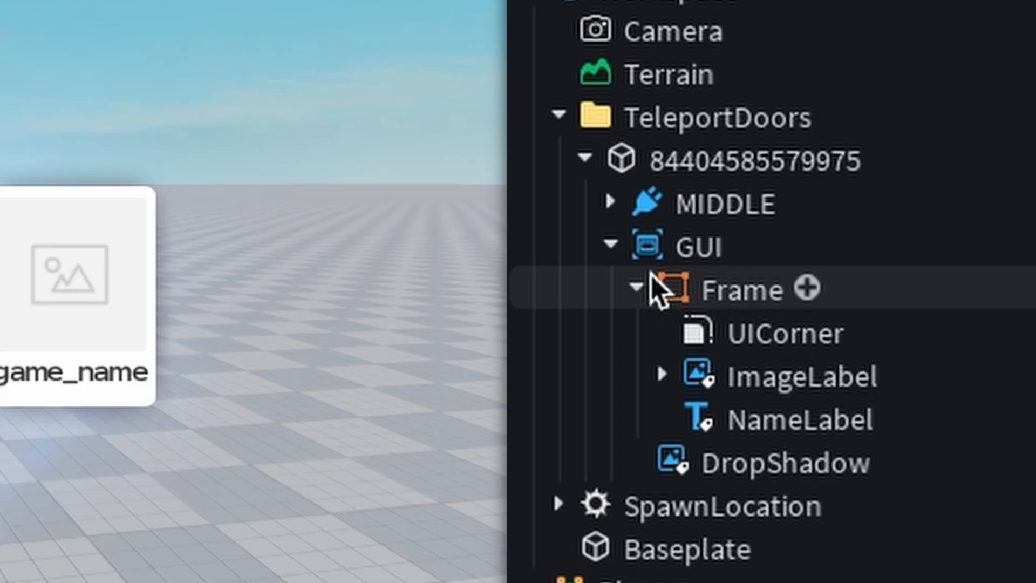
left_click(797, 376)
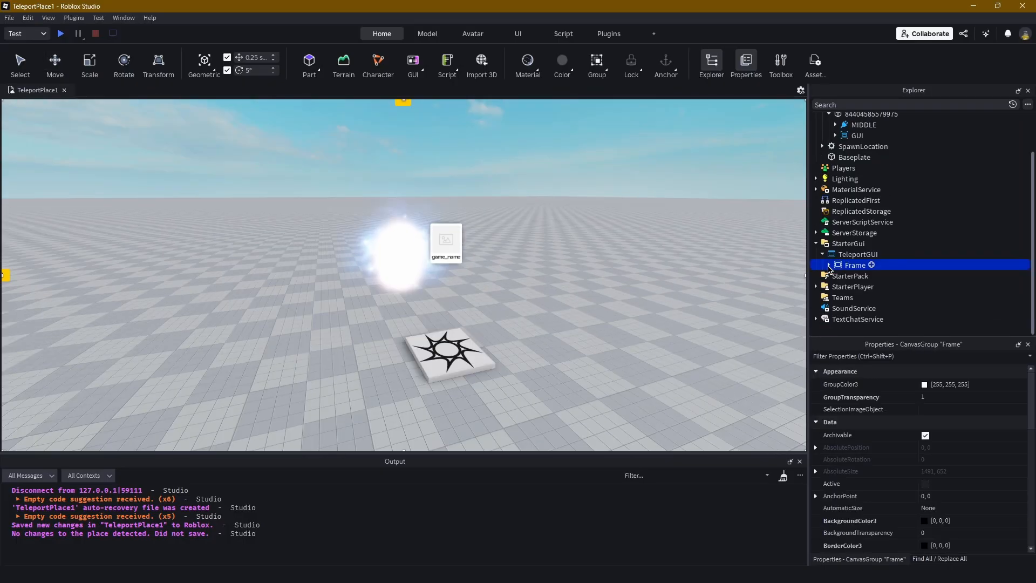
Step: Reveal the TeleportGUI frame's UIGradient and TextLabel and check its GroupTransparency 1
left_click(830, 265)
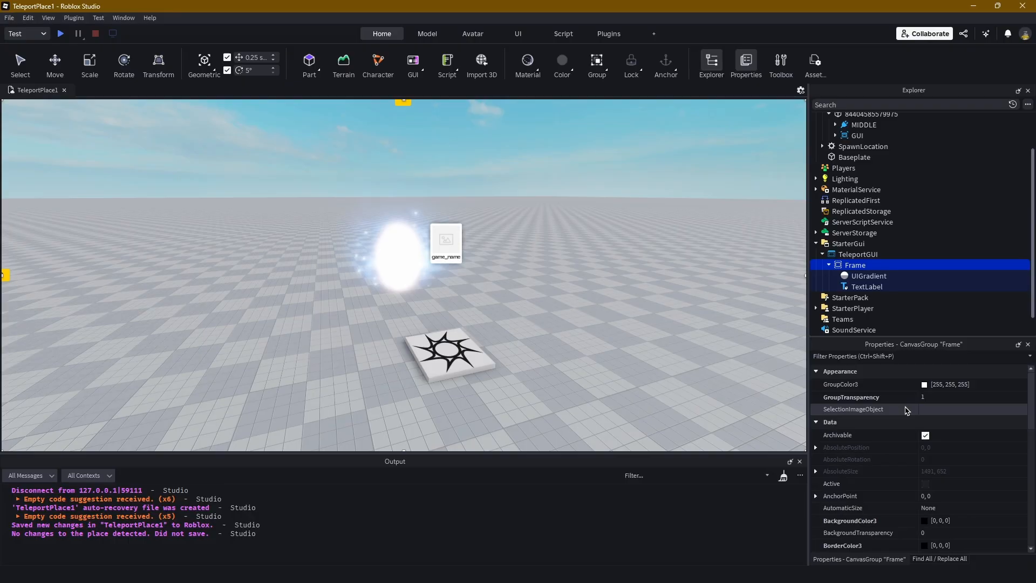
mouse_move(874, 408)
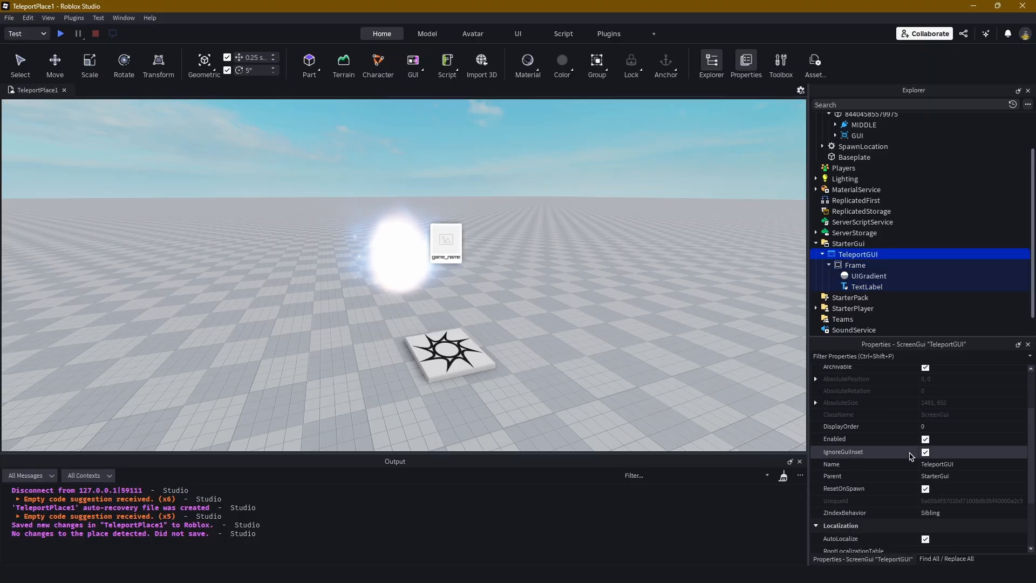
left_click(855, 265)
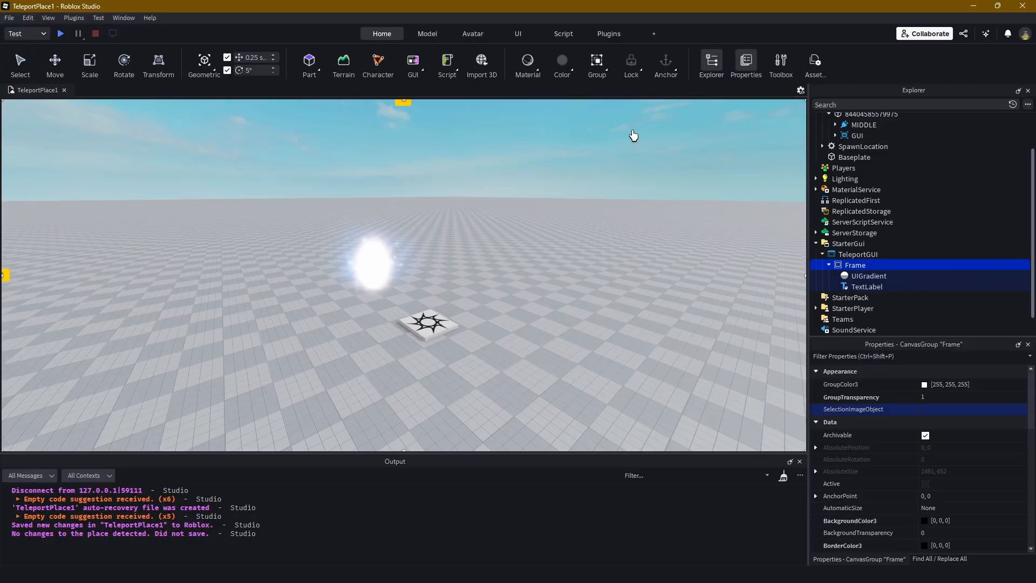
mouse_move(545, 152)
type("f")
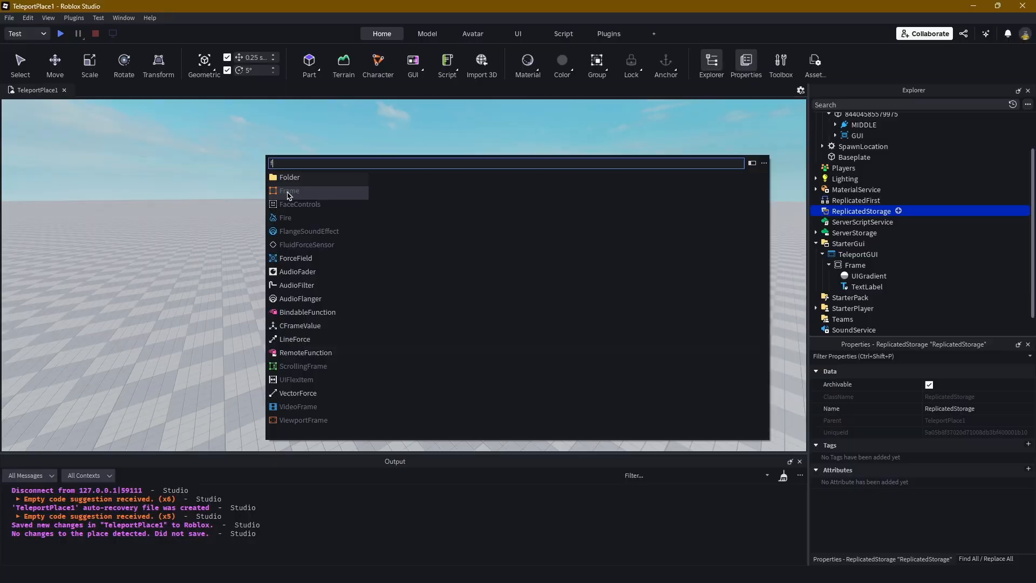
Step: Add a Remotes folder to ReplicatedStorage holding a RemoteEvent named TeleportPlayer
left_click(289, 177)
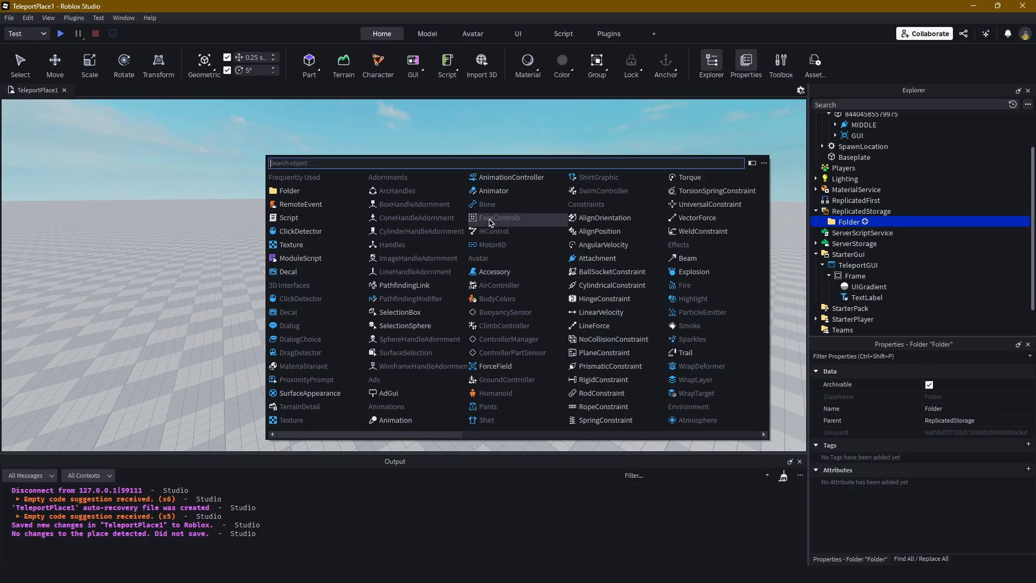
type("Remotes")
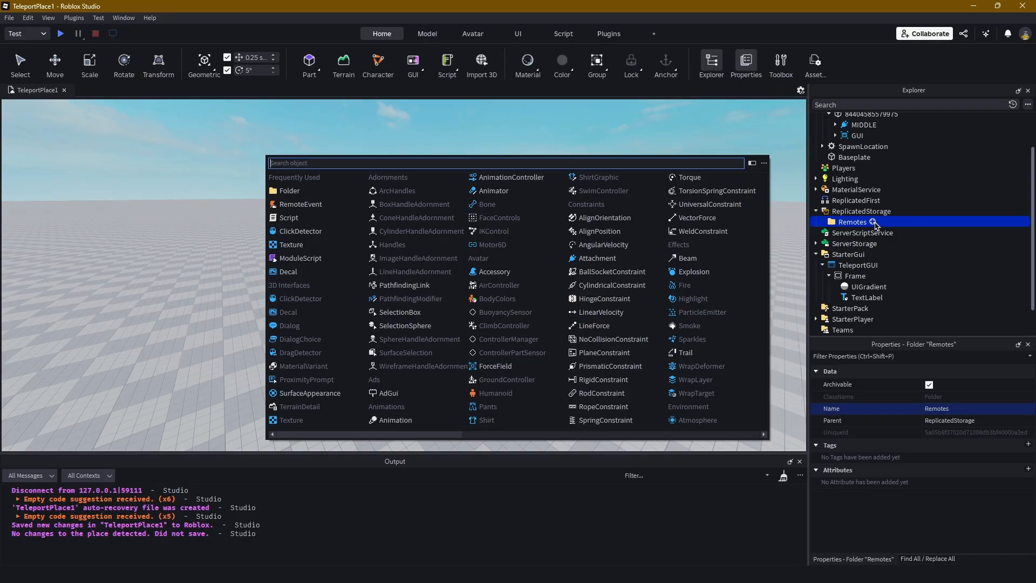
left_click(302, 204)
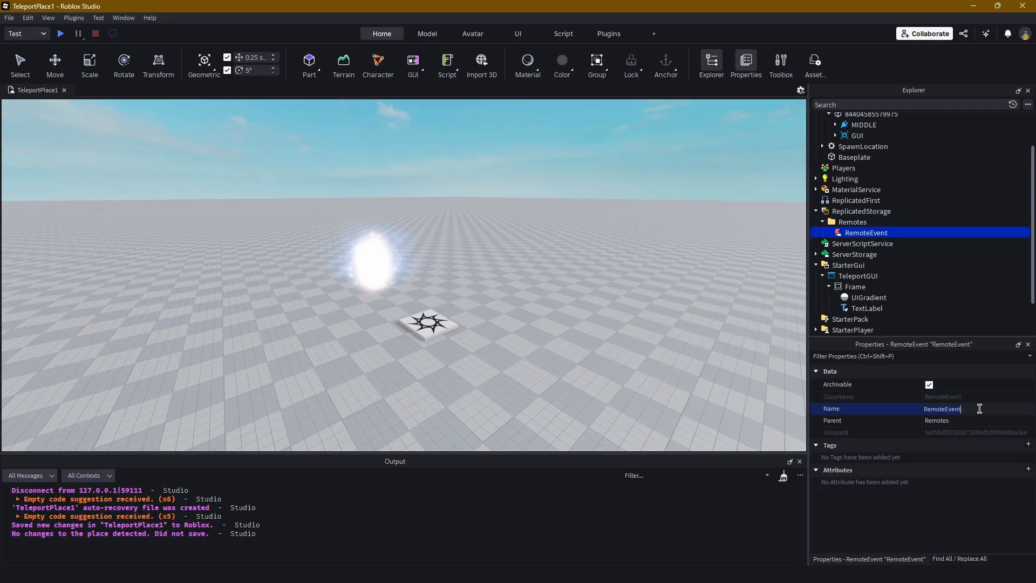
type("TeleportPlayer")
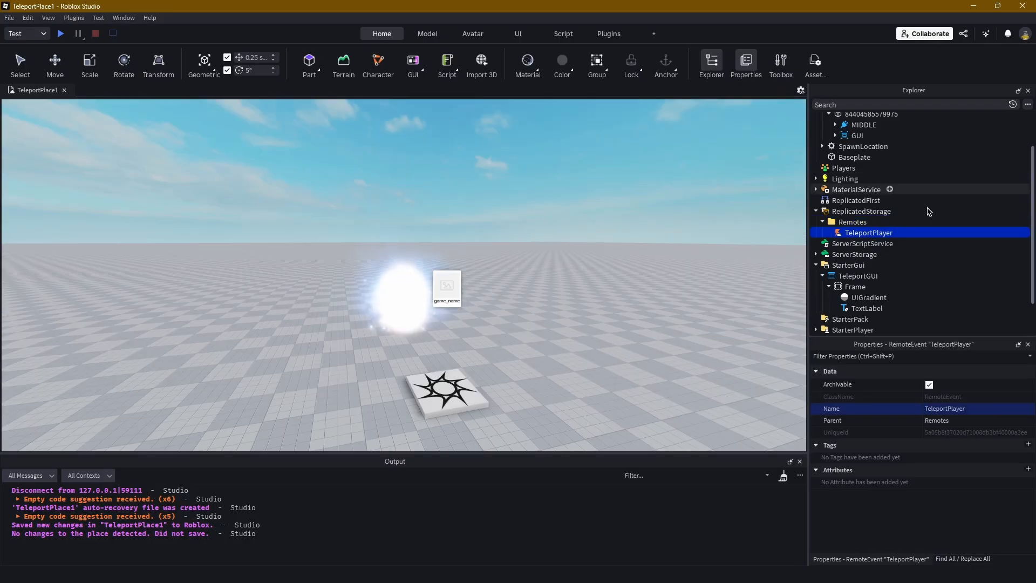
Step: Select ServerScriptService and start inserting a new object into it
left_click(861, 243)
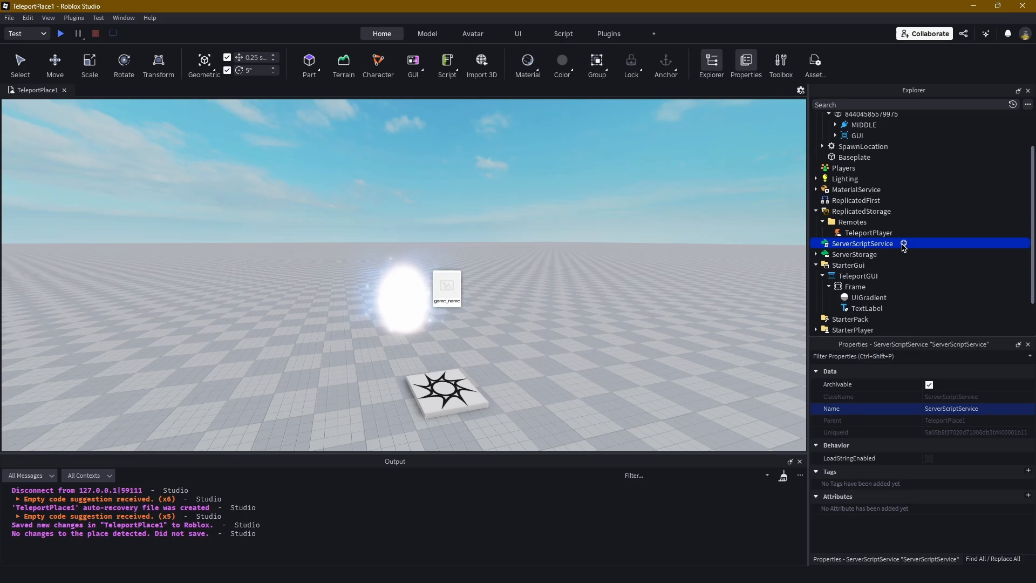
left_click(902, 243)
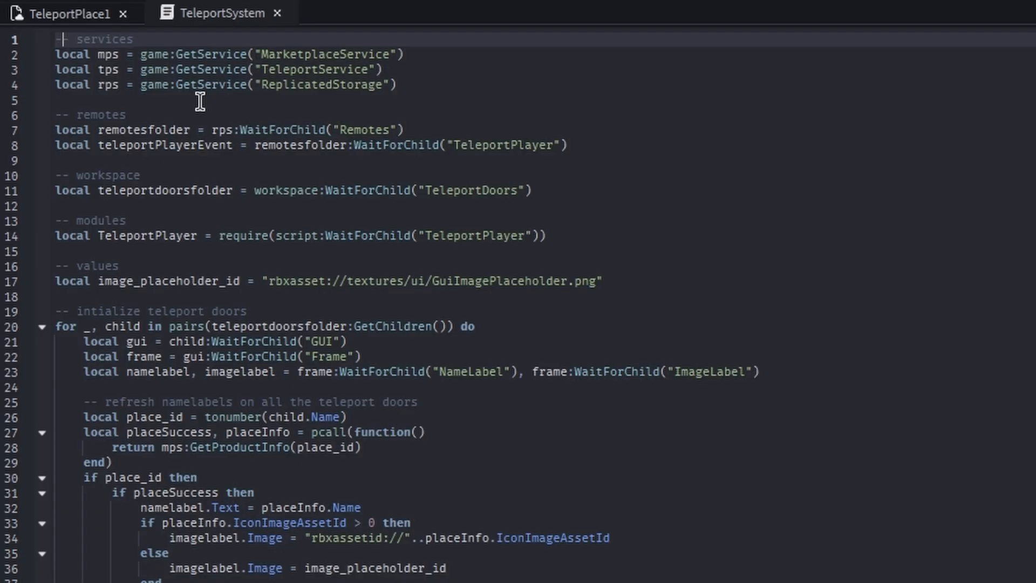
mouse_move(584, 249)
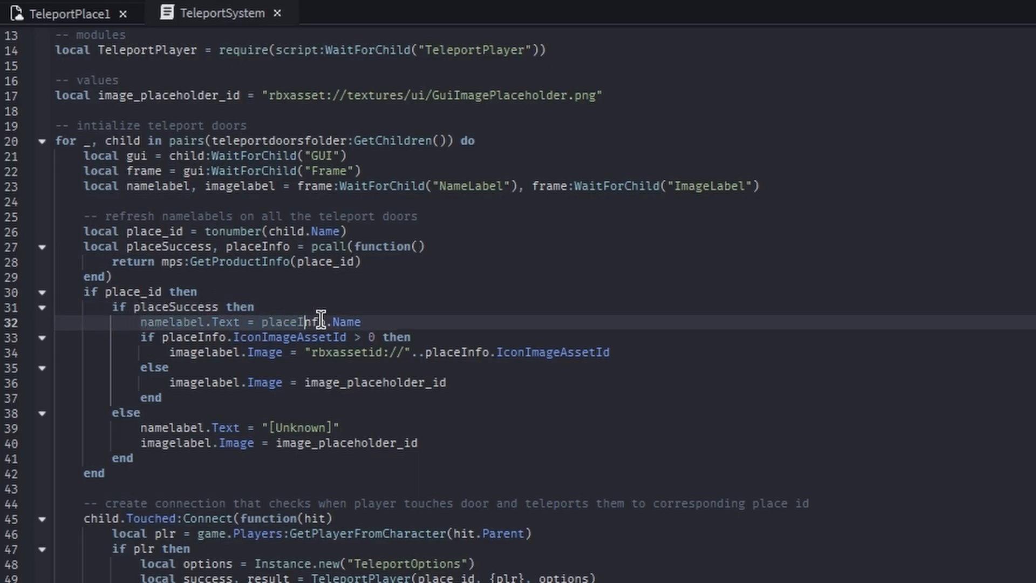
left_click(546, 352)
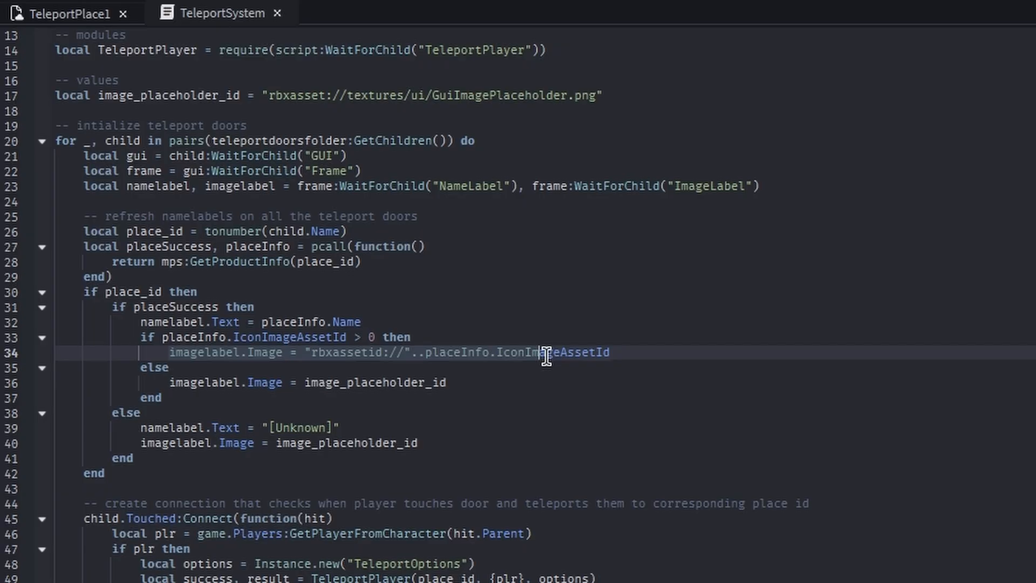
scroll("down", 3)
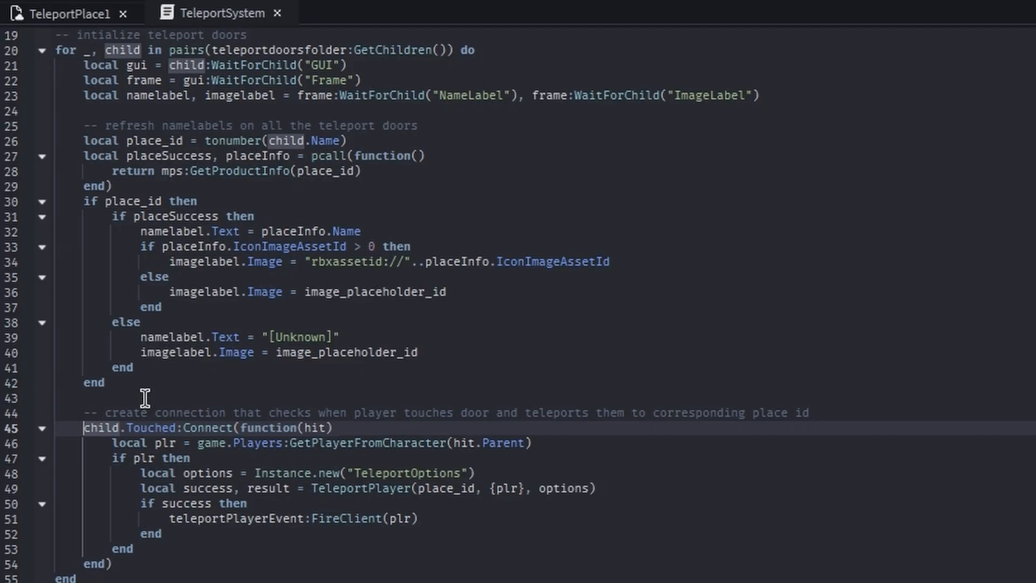
mouse_move(131, 490)
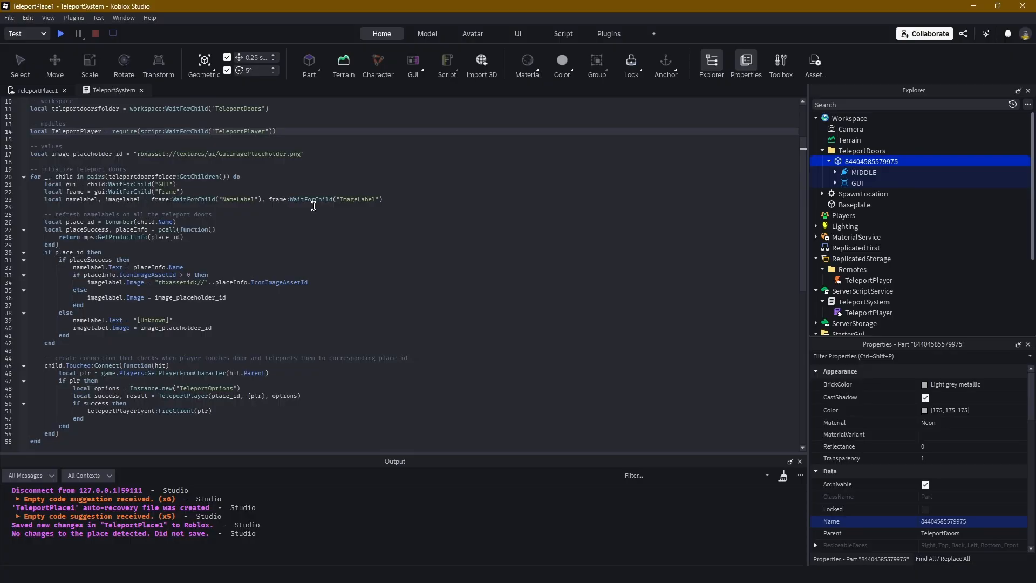
Step: Select TeleportSystem and open its child TeleportPlayer module in an editor tab
left_click(863, 236)
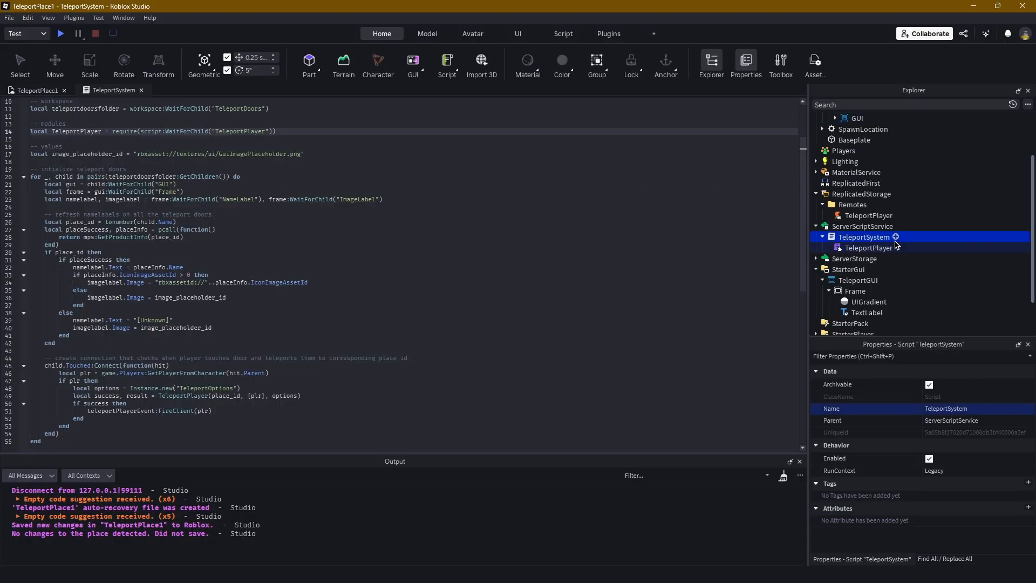
left_click(896, 237)
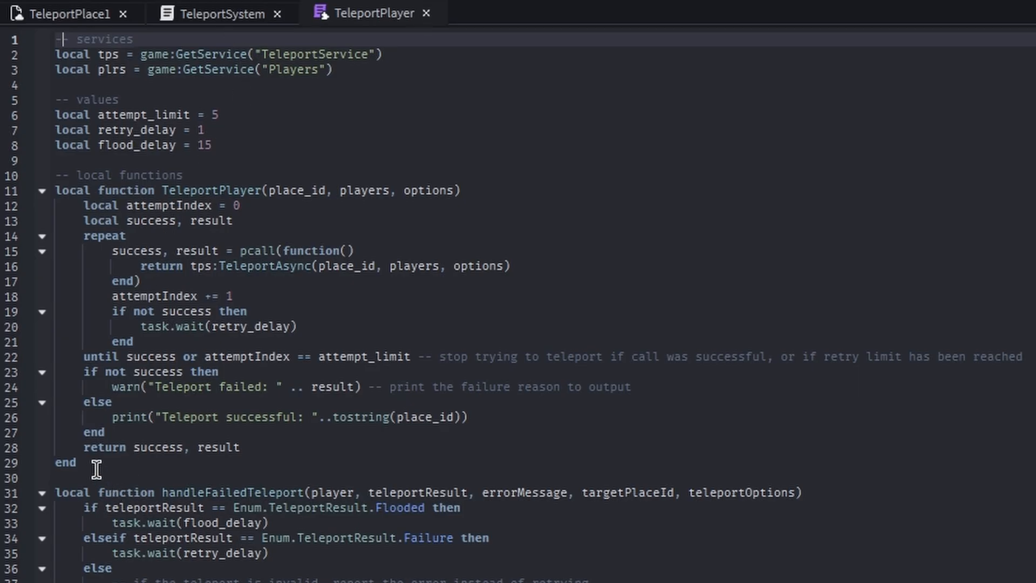
Step: Review the TeleportSystem and TeleportPlayer script tabs, then return to the TeleportPlace1 viewport
left_click(220, 13)
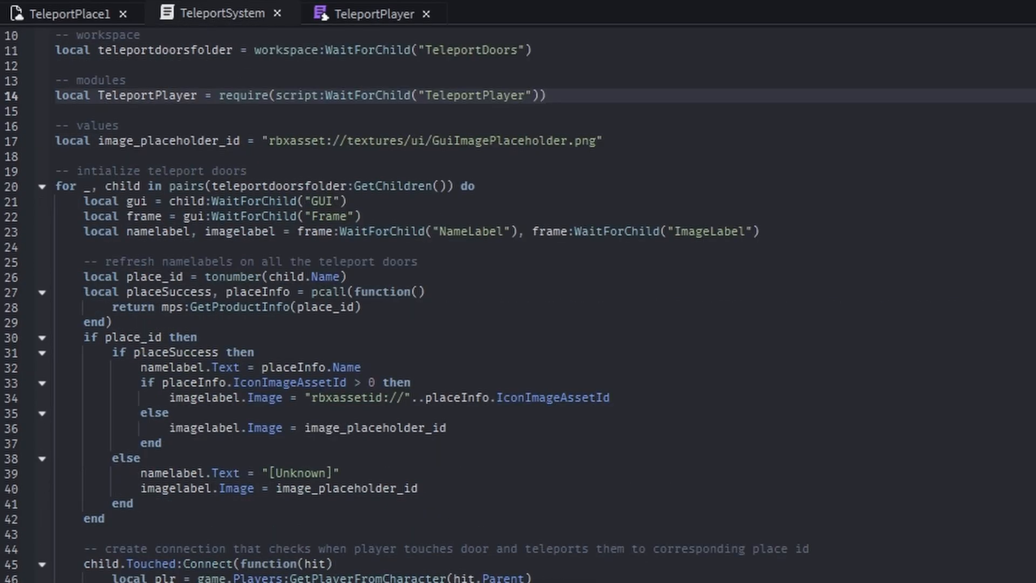
left_click(372, 12)
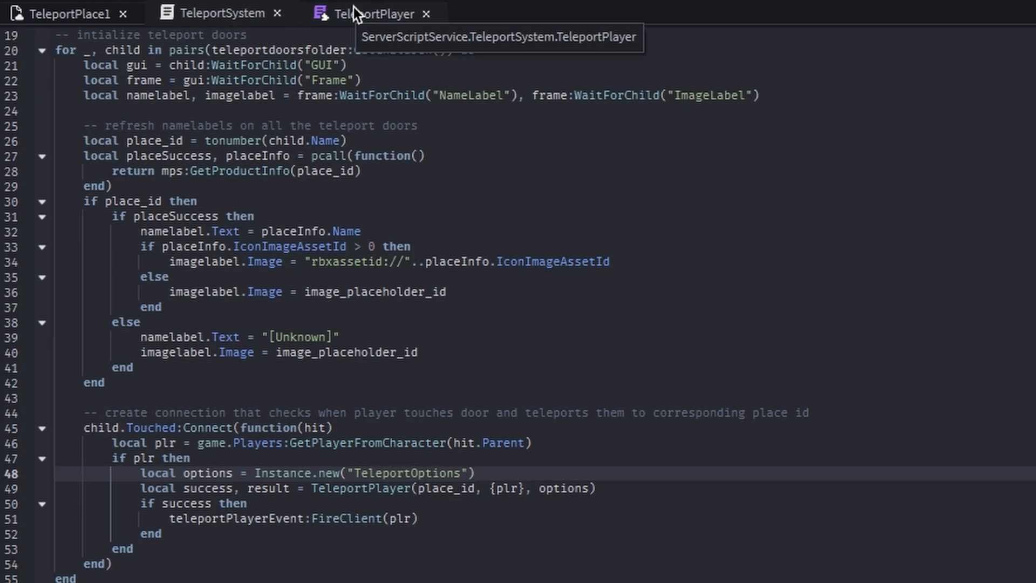
left_click(374, 12)
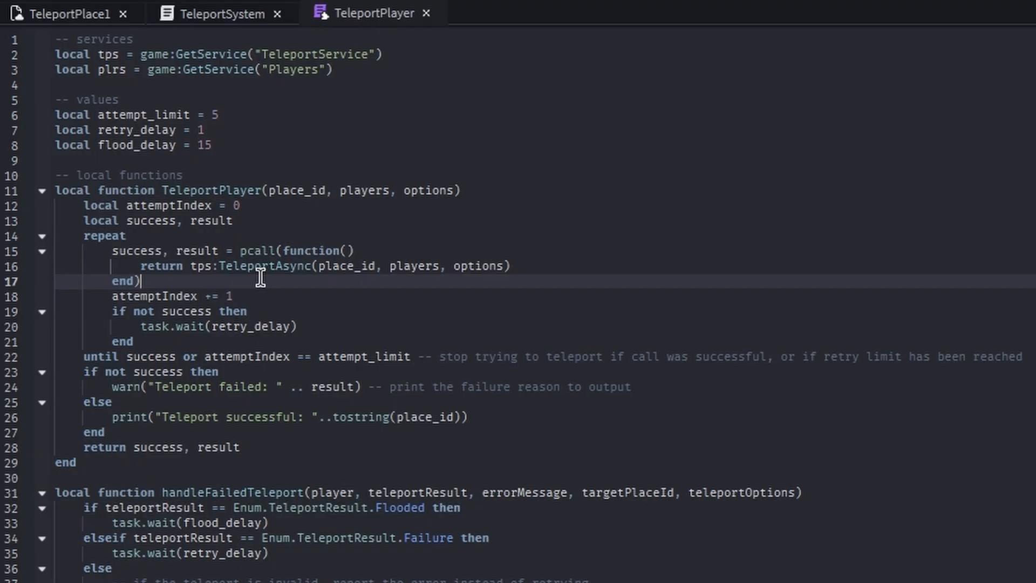
left_click(115, 311)
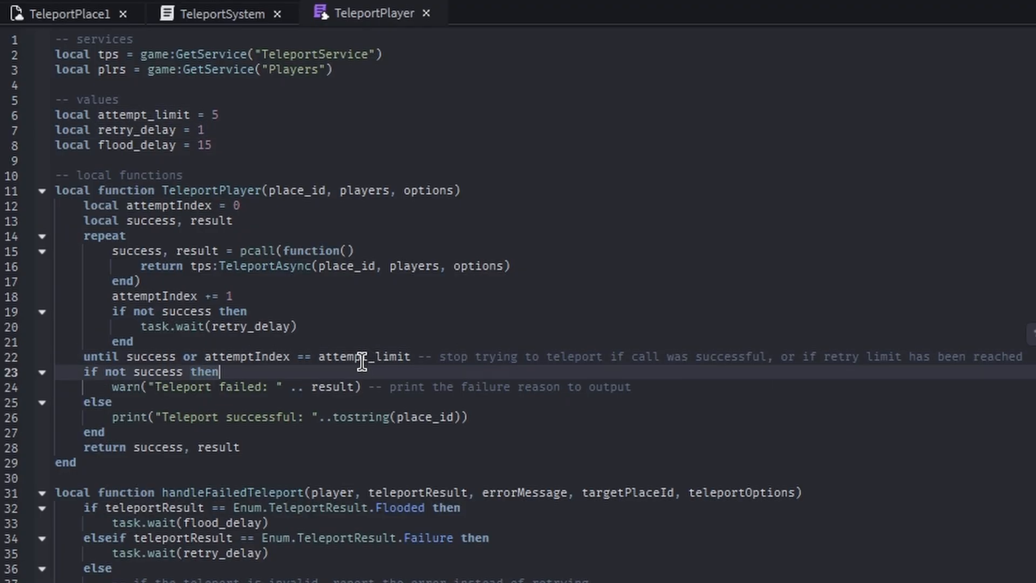
scroll("down", 3)
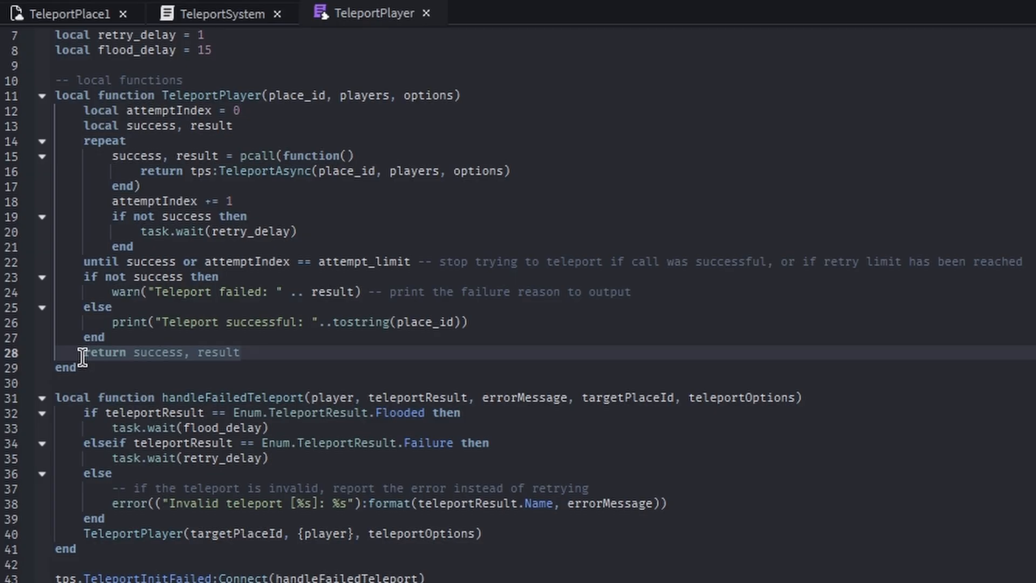
left_click(221, 13)
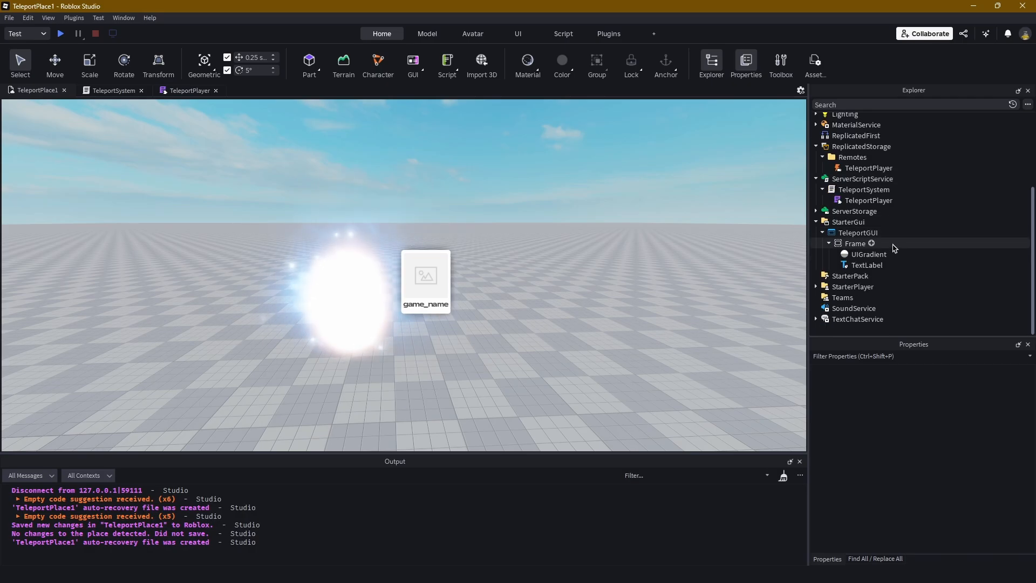
Step: Expand StarterPlayer and reach the client script inside StarterPlayerScripts
left_click(870, 307)
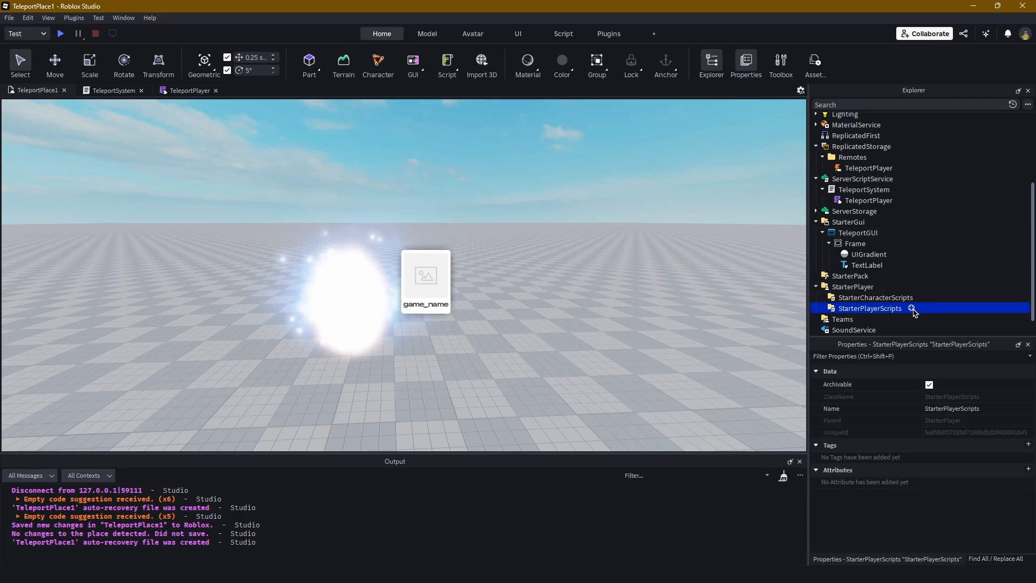
left_click(915, 309)
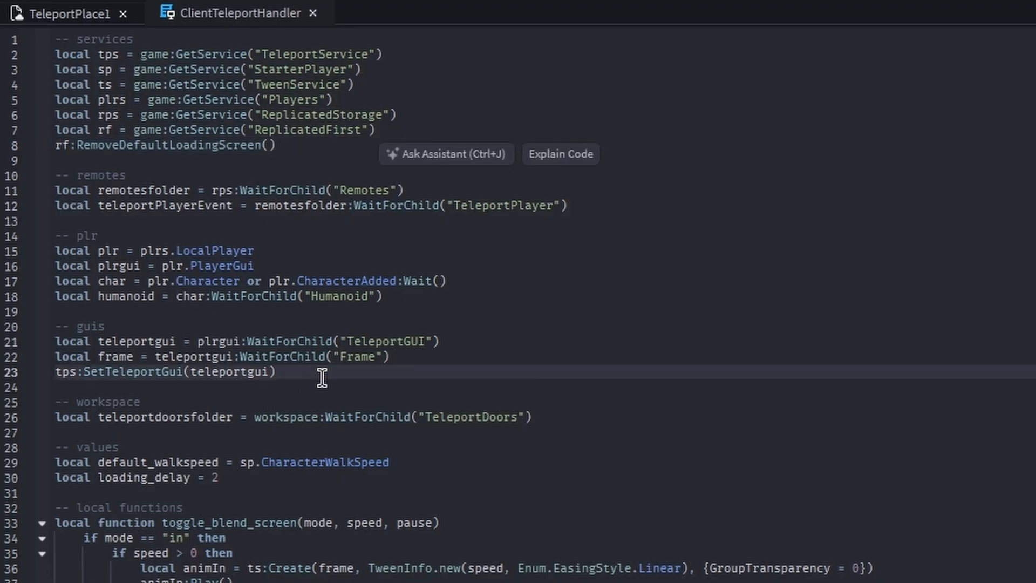
mouse_move(311, 376)
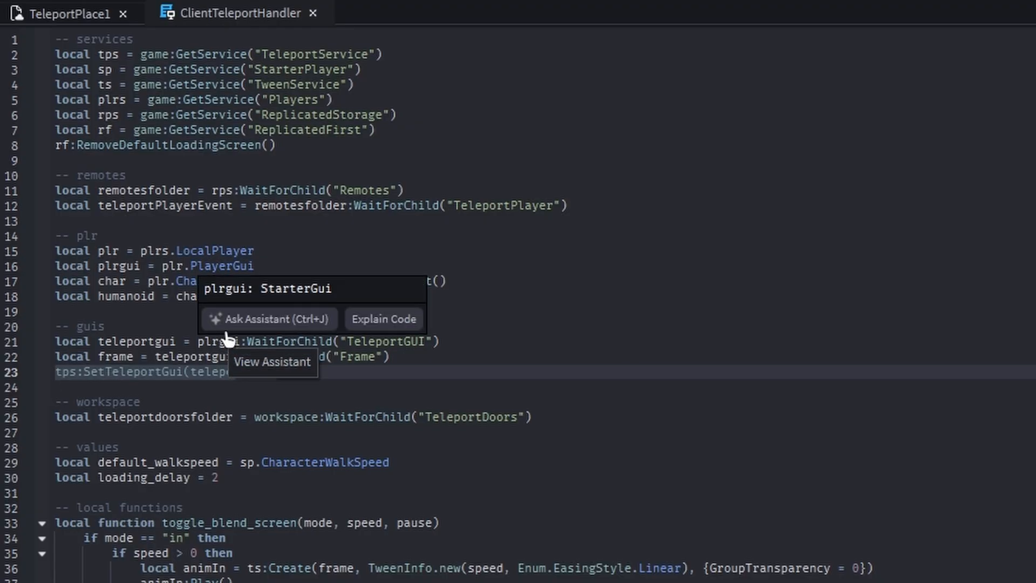
Step: Scroll through ClientTeleportHandler's fade-screen and loading-screen walk-speed code
scroll("down", 3)
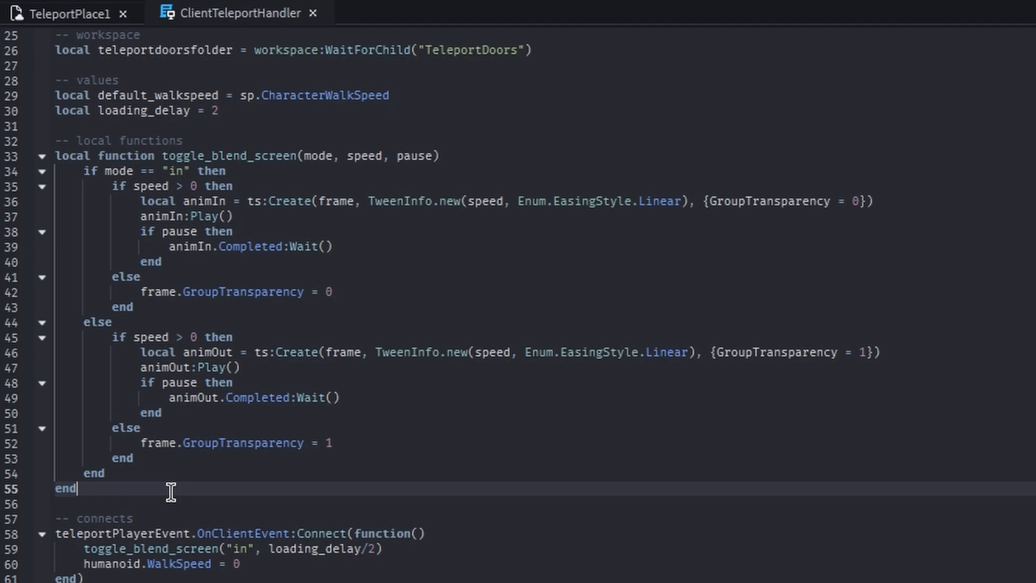
scroll("down", 3)
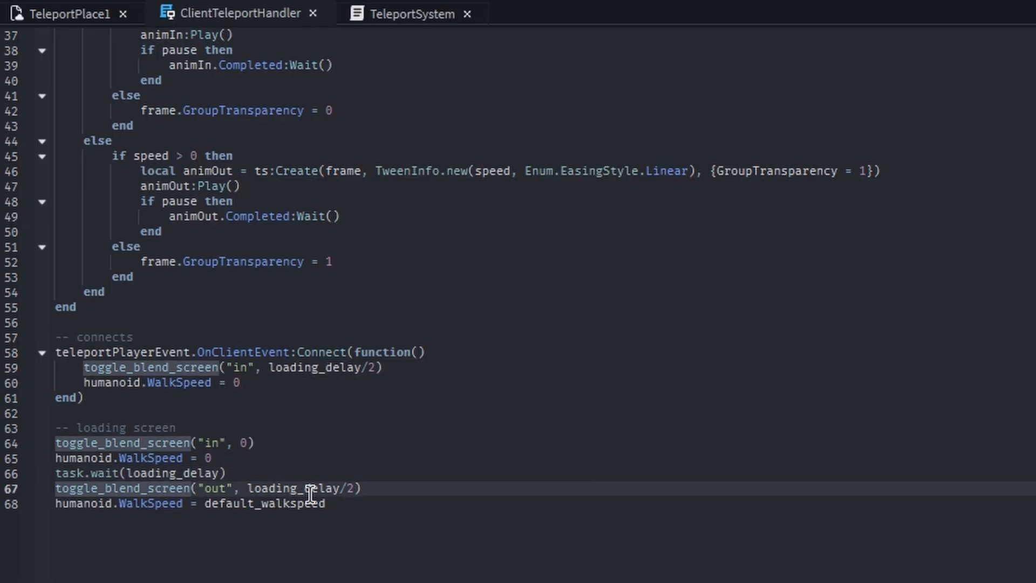
left_click(324, 503)
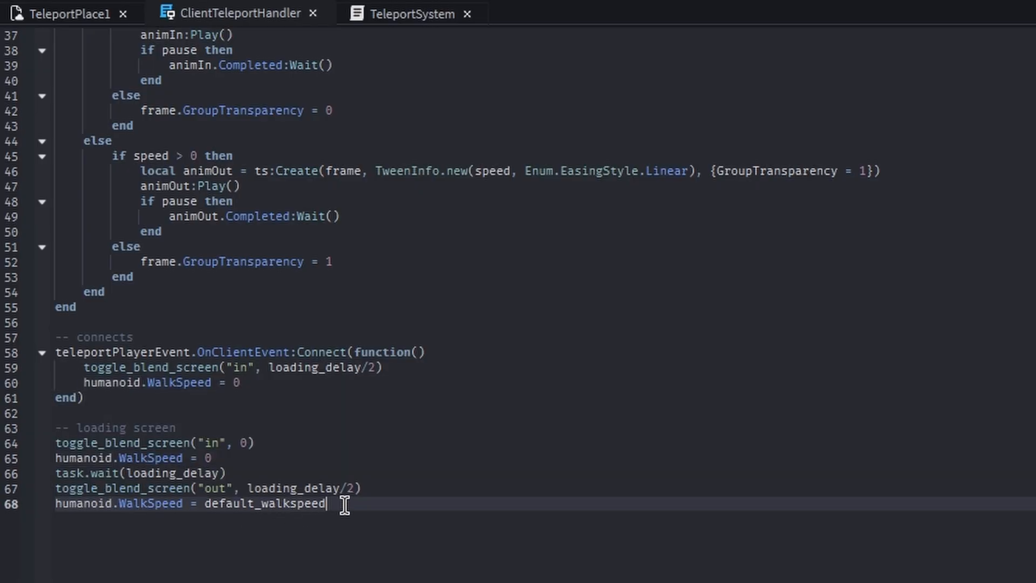